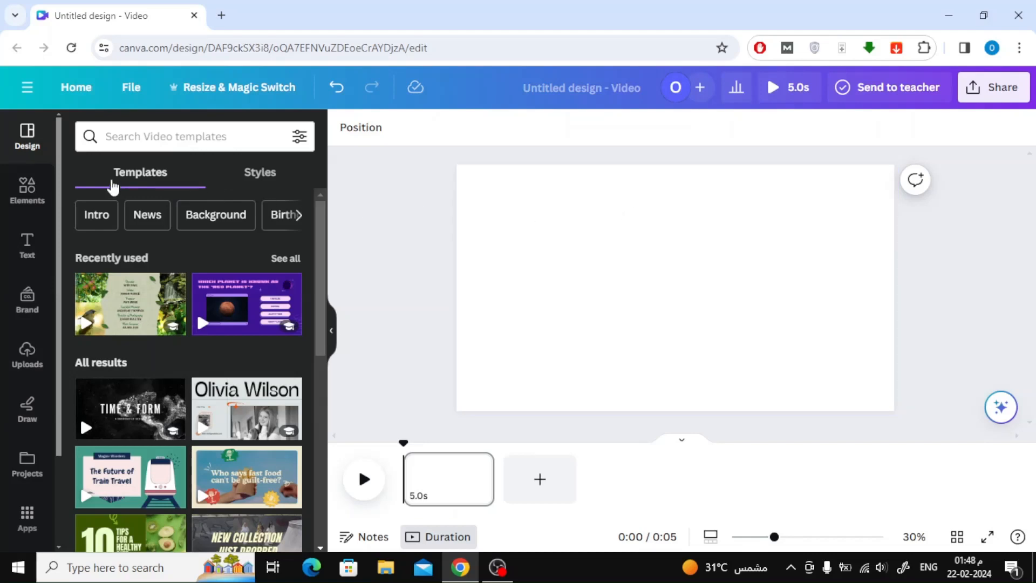
Step: Search the Elements library for 'Skateboard' and filter the results to Photos
left_click(27, 188)
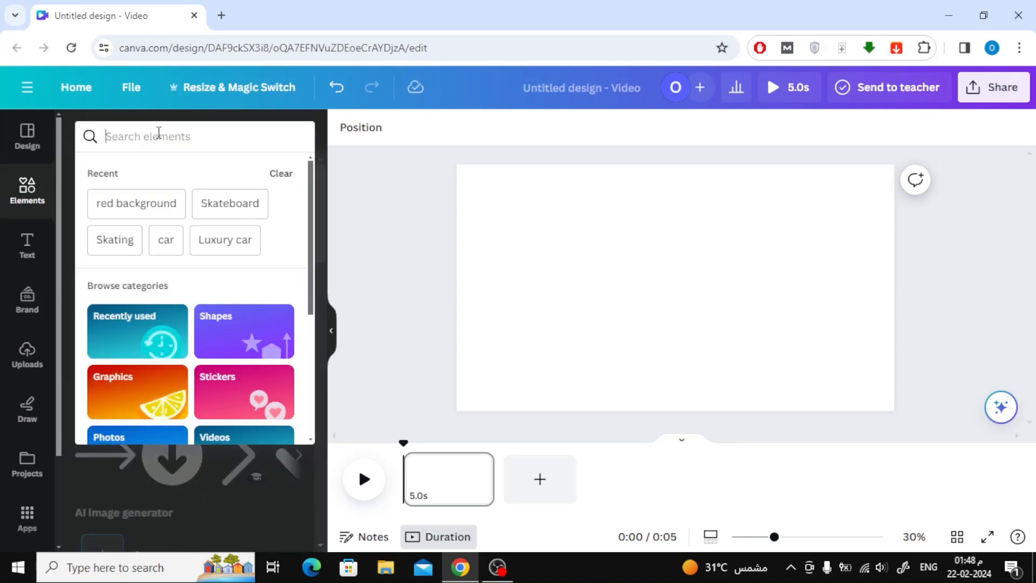
left_click(229, 203)
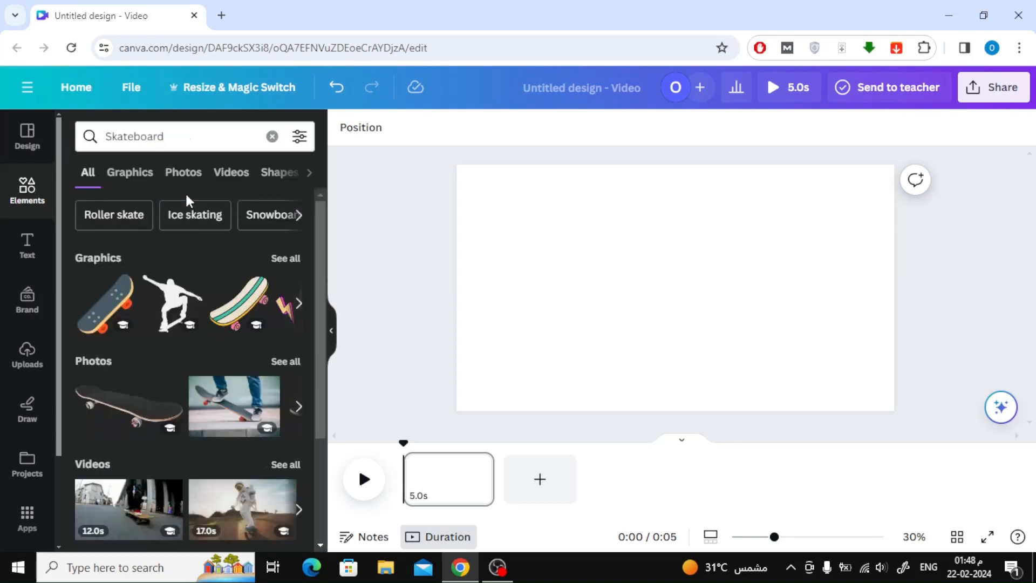
mouse_move(202, 273)
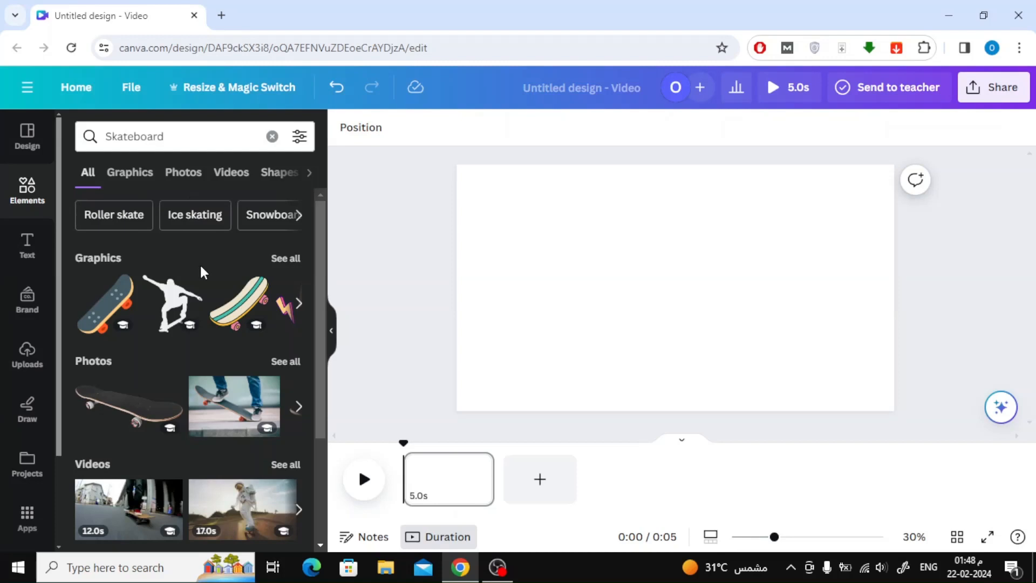
left_click(182, 171)
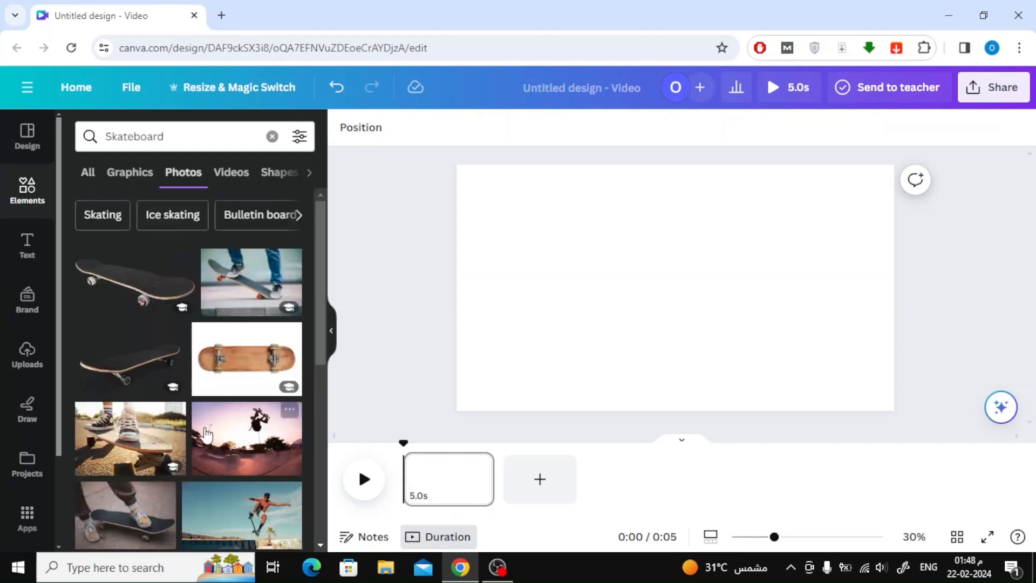
Step: Add skateboard photos and video clips to the page and resize them into a tiled grid
left_click(247, 438)
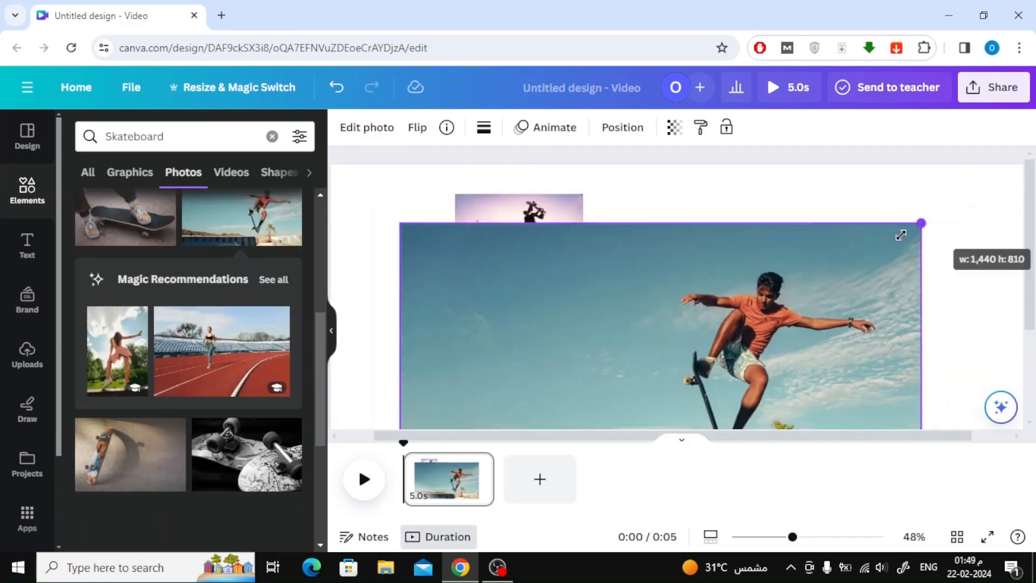
left_click_drag(922, 222, 763, 281)
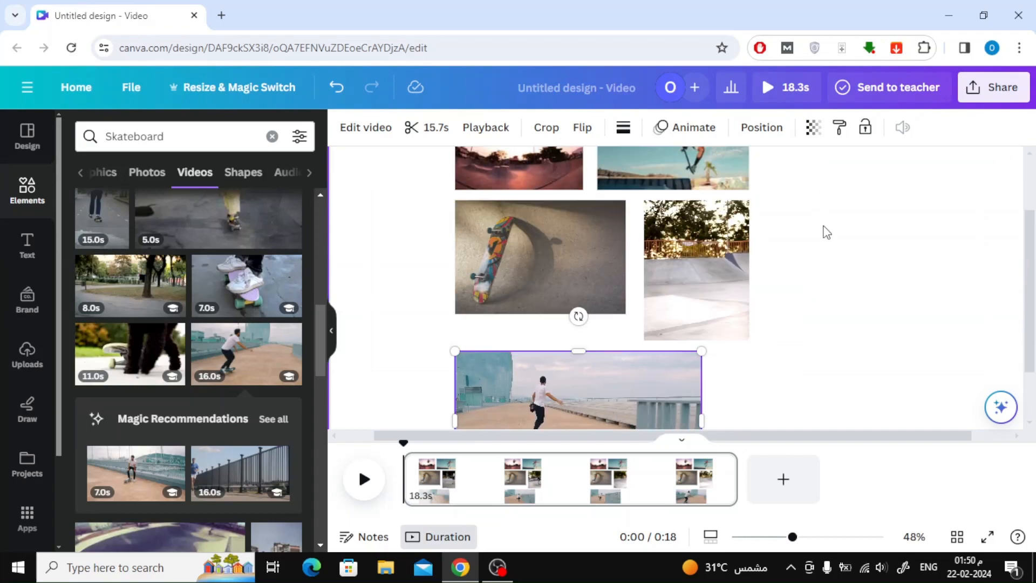
scroll("down", 3)
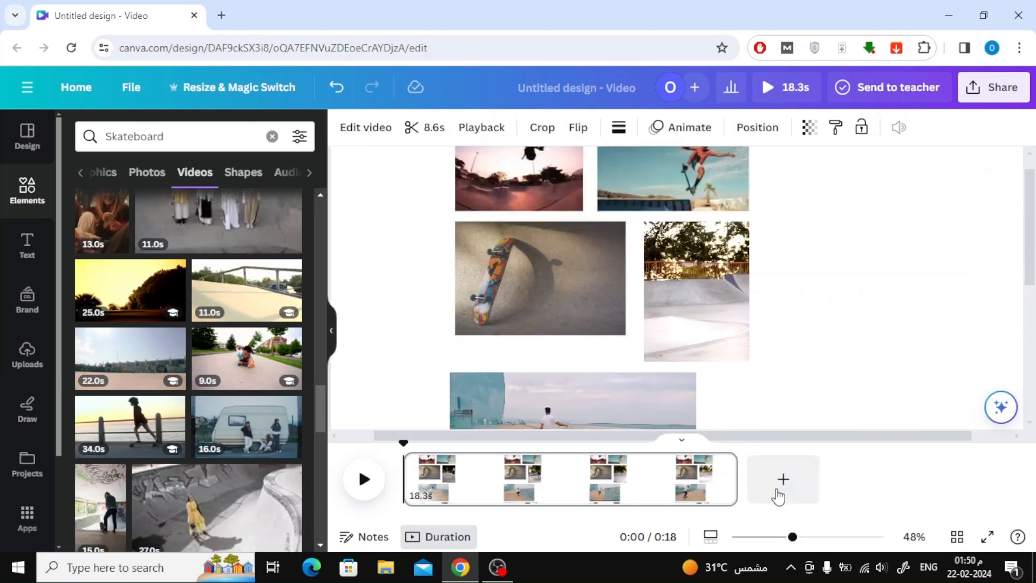
Step: Select all the grid items, group them, and reposition the group on the page
left_click_drag(792, 537, 755, 536)
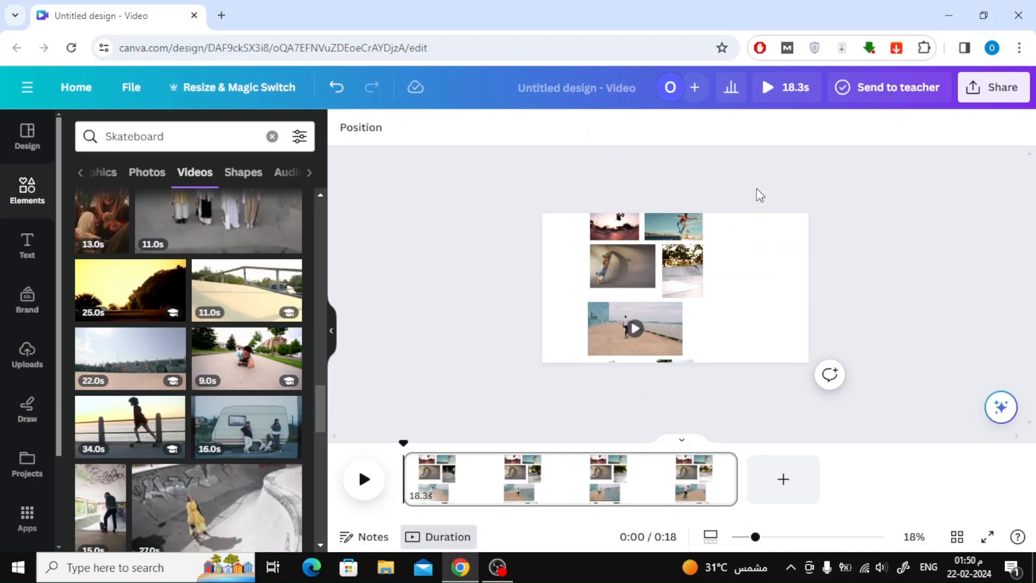
left_click(634, 328)
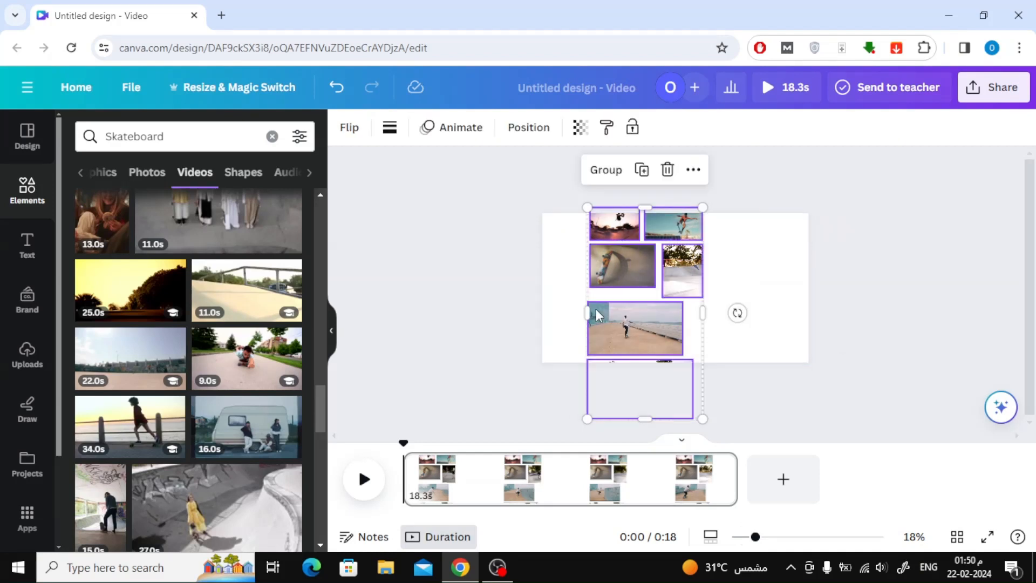
left_click(605, 169)
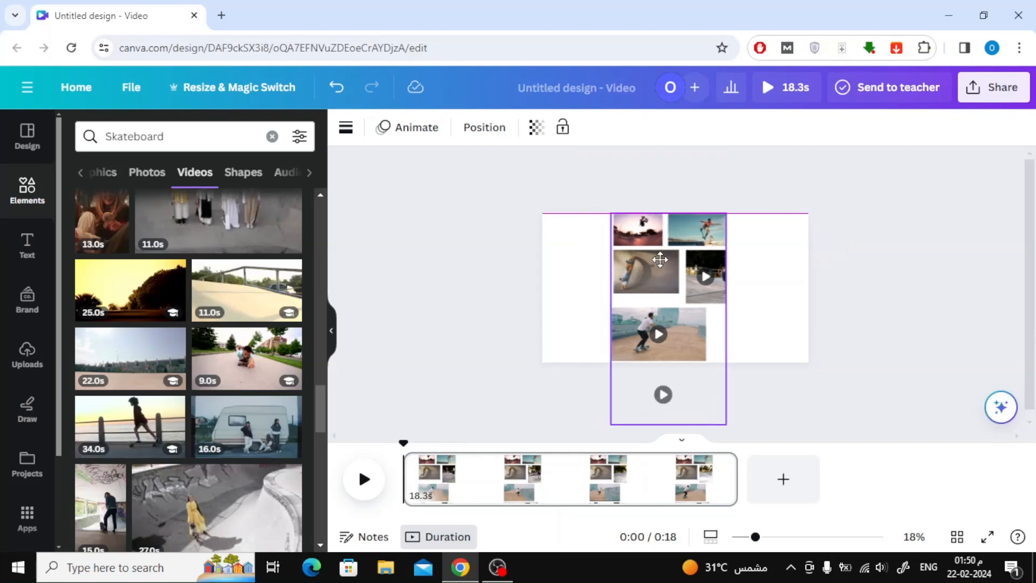
left_click_drag(659, 259, 661, 275)
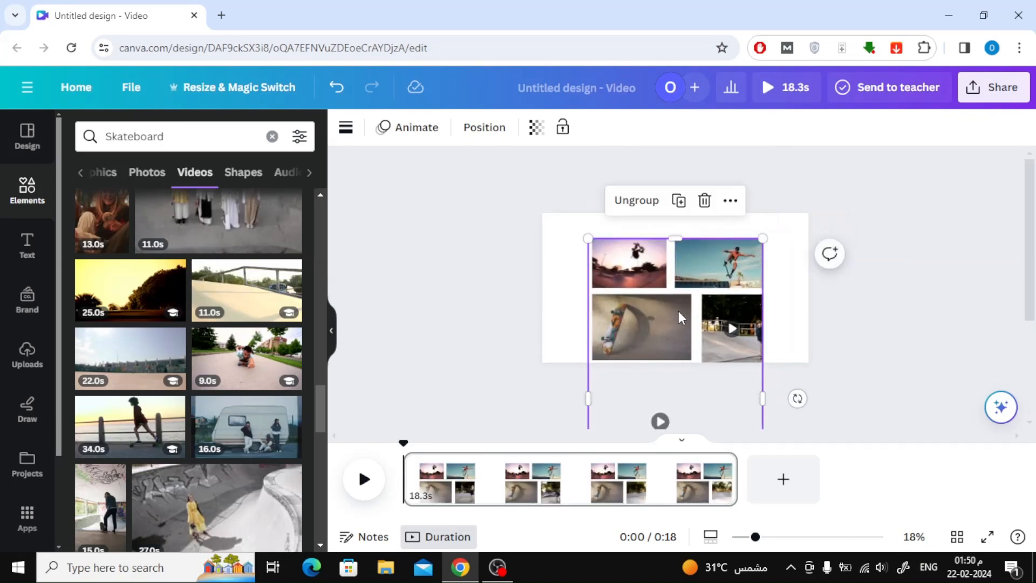
Step: Enlarge the grouped grid to span the page width, extending below the page
left_click_drag(763, 238, 812, 149)
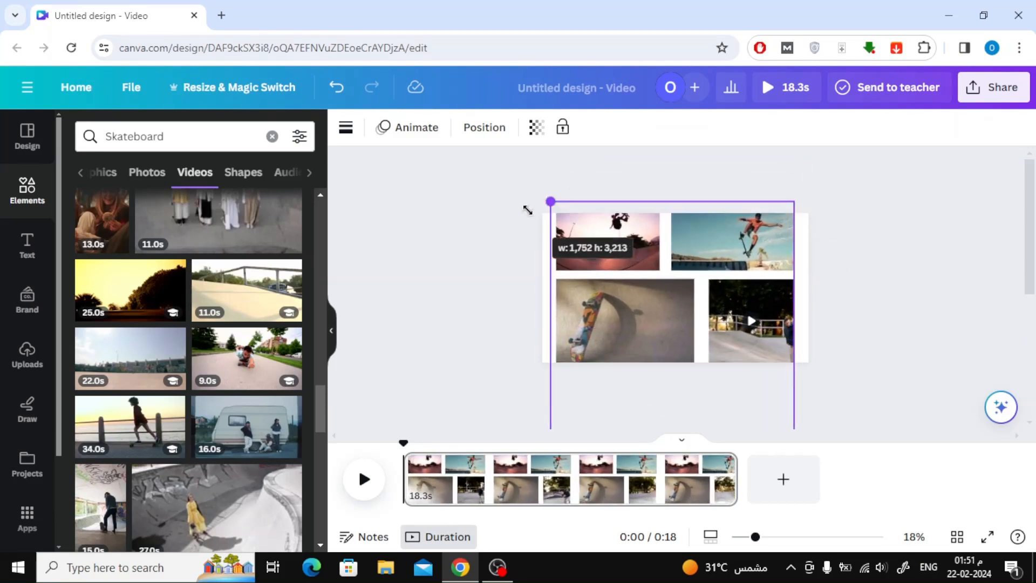
left_click_drag(551, 201, 557, 229)
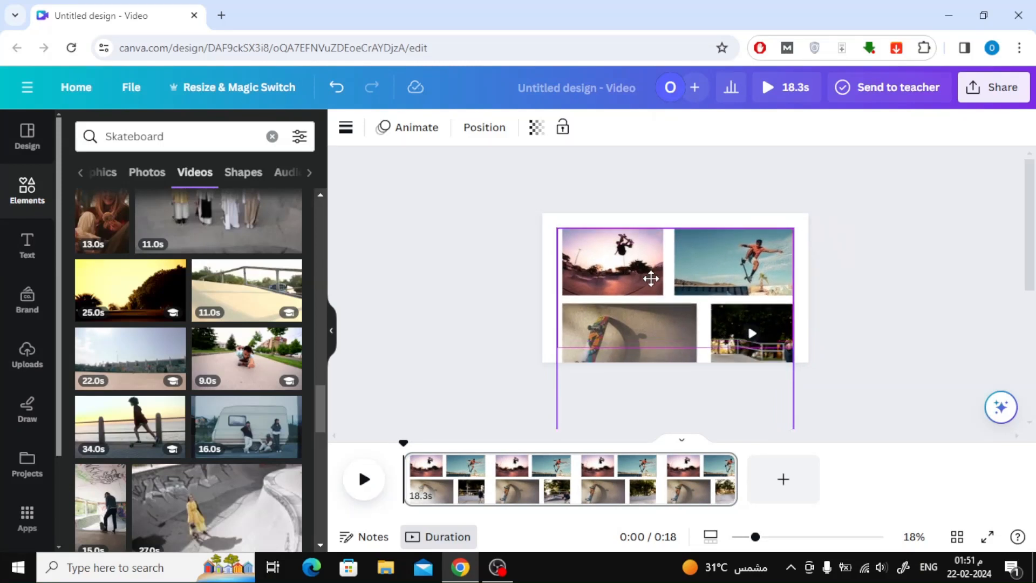
left_click(651, 278)
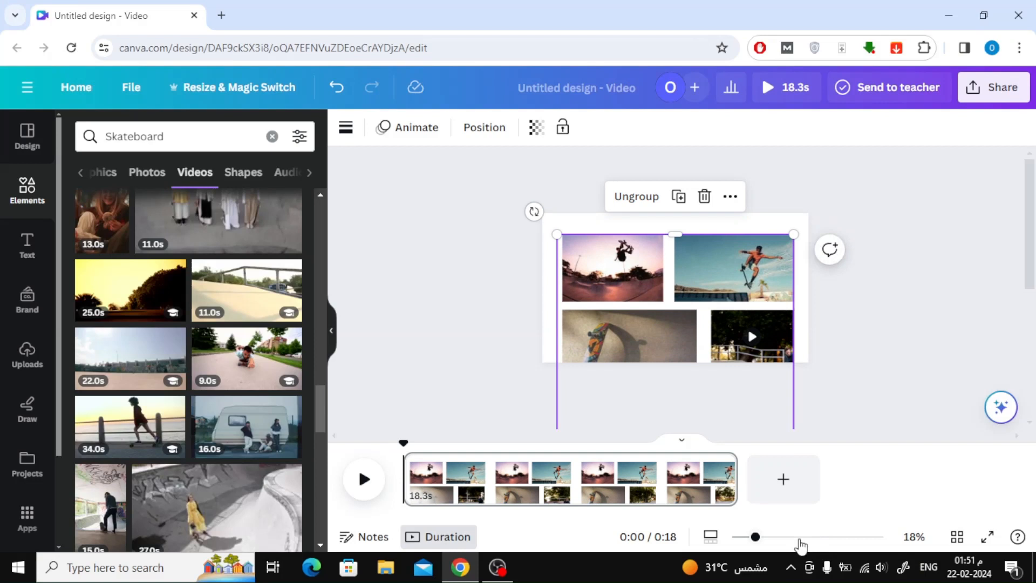
left_click_drag(747, 536, 731, 536)
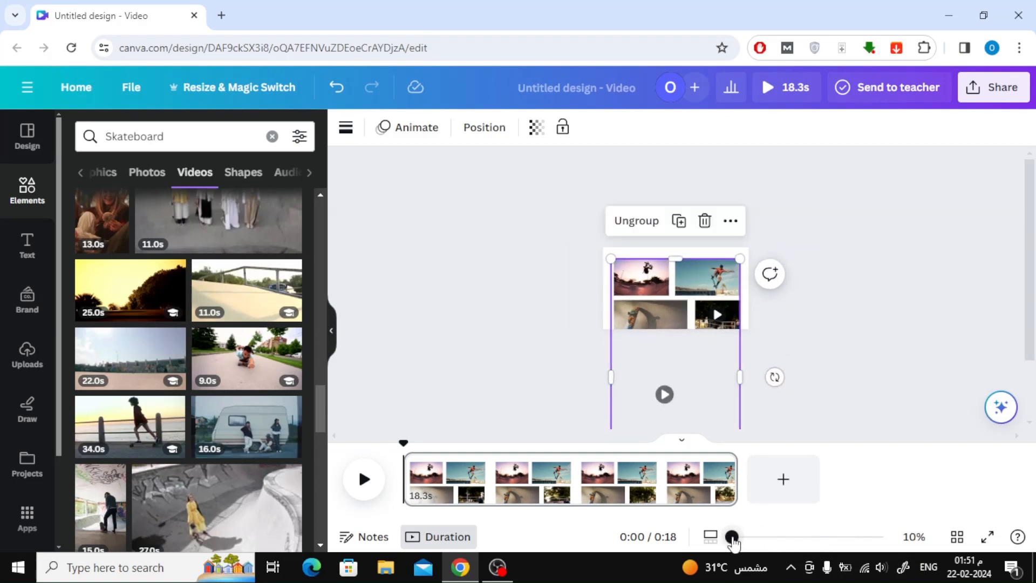
left_click_drag(731, 536, 771, 536)
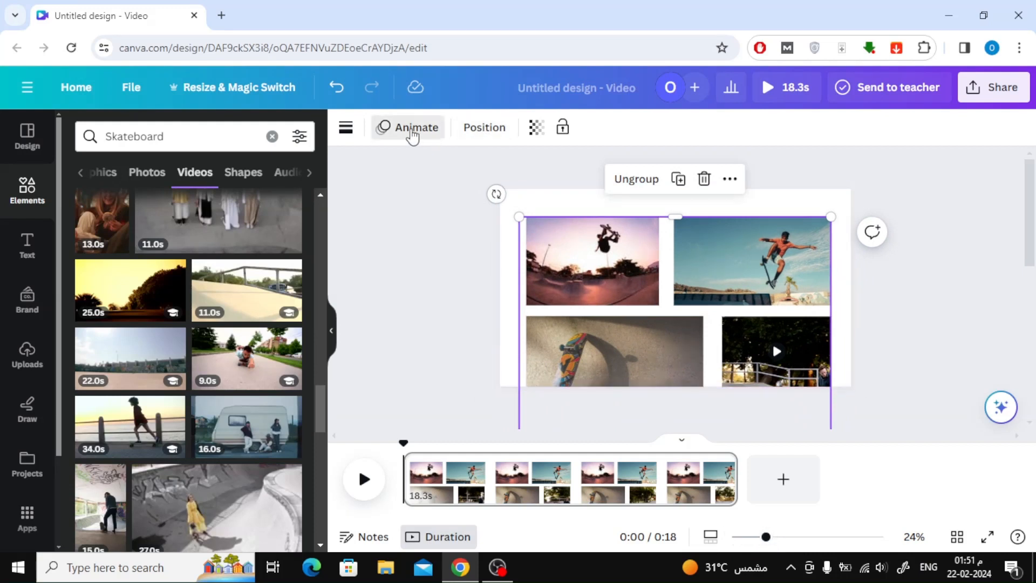
Step: Record an upward Create an Animation motion path for the grid with Steady movement
left_click(414, 127)
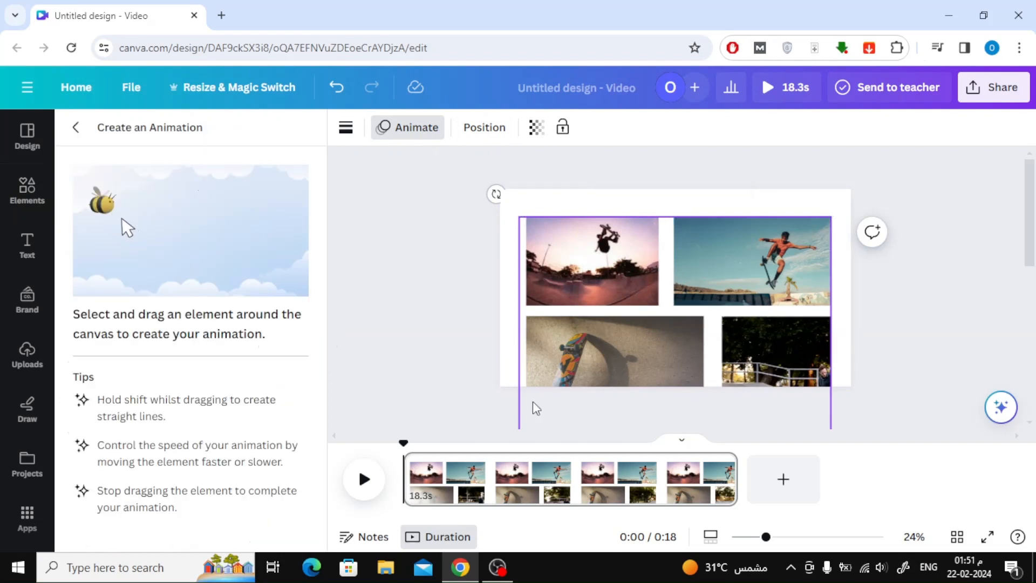
left_click_drag(763, 537, 745, 537)
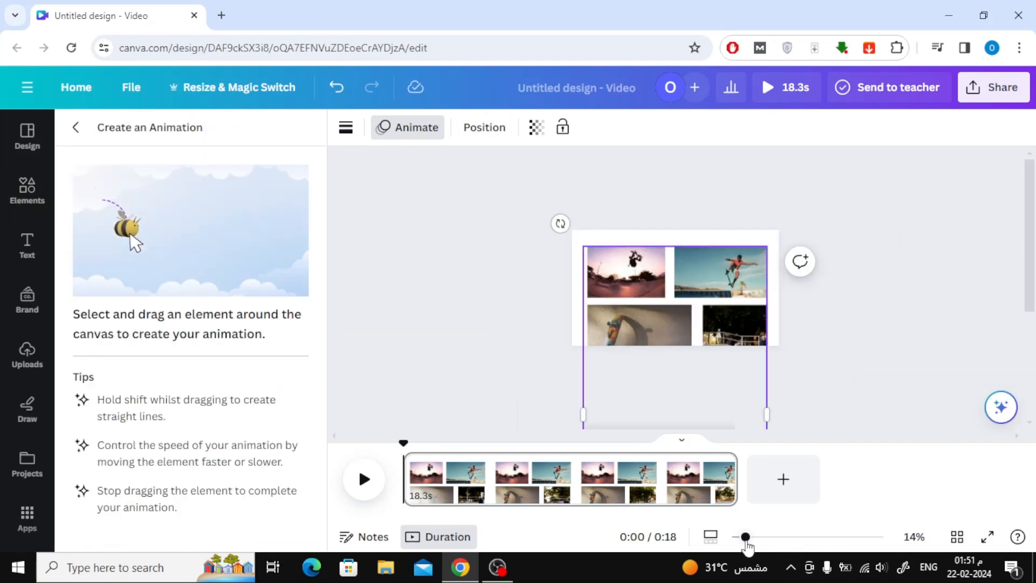
left_click_drag(746, 536, 736, 536)
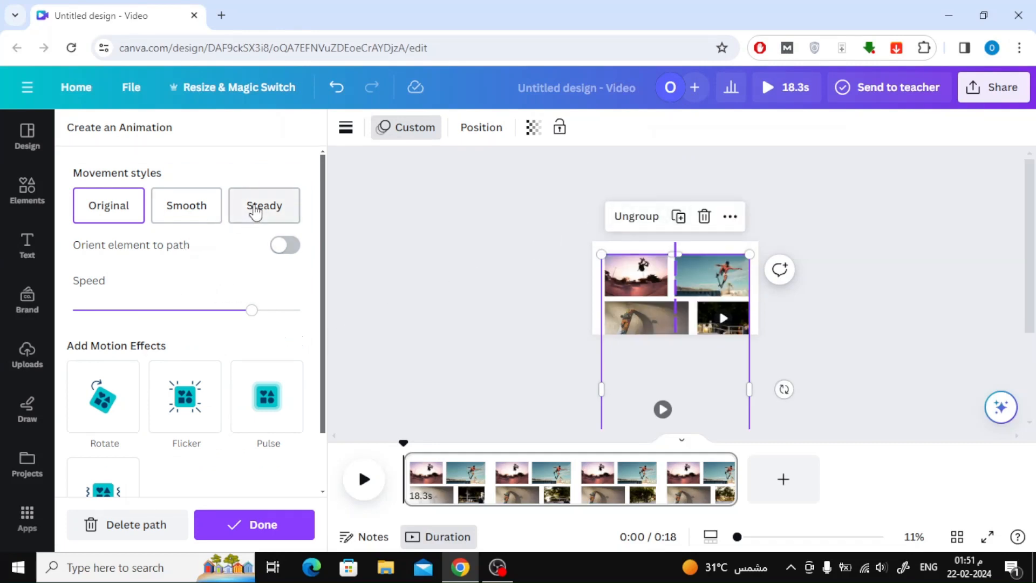
left_click(263, 205)
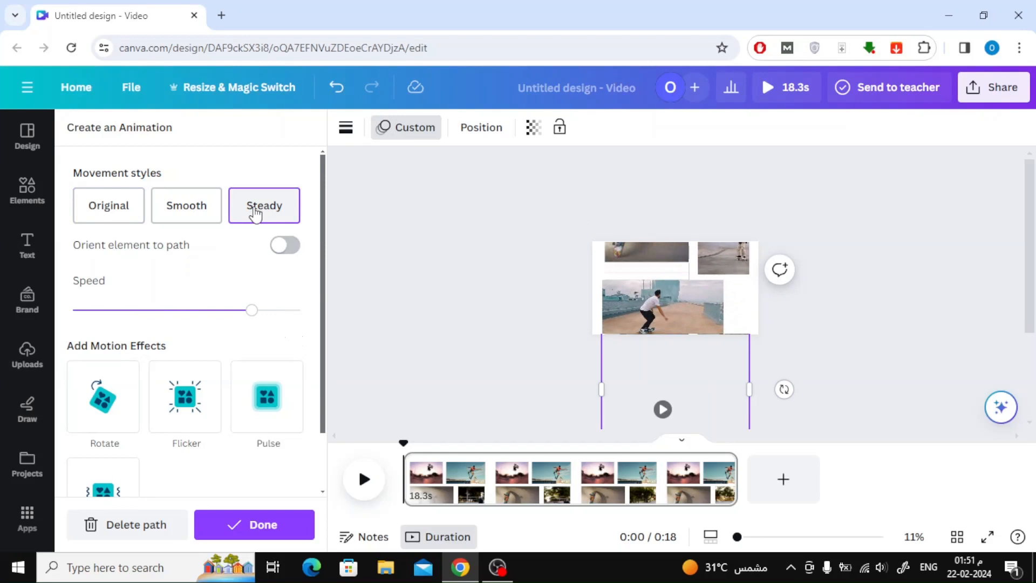
left_click_drag(251, 310, 173, 310)
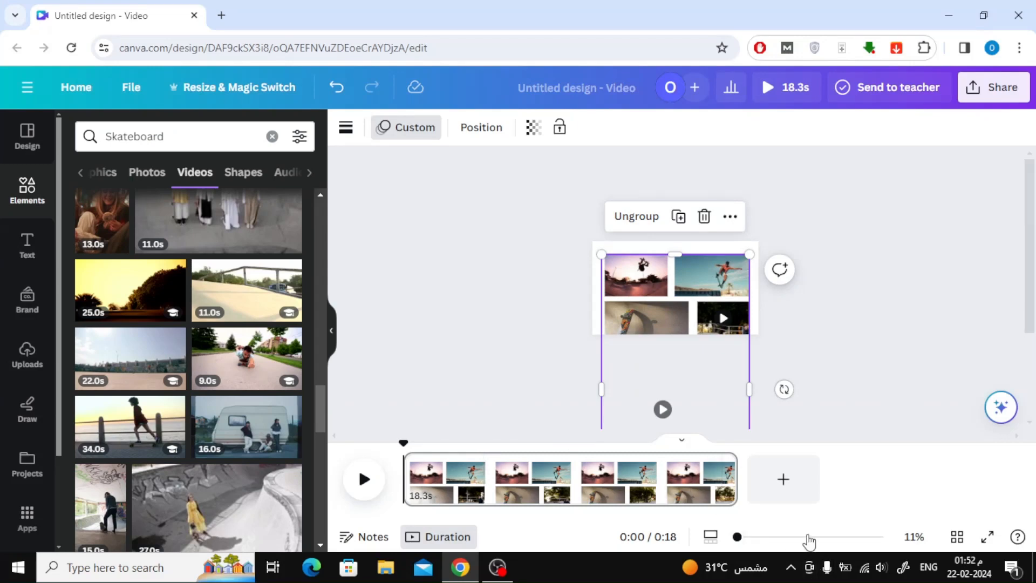
Step: Search Elements for 'abstract' and add a dark sparkle video behind the grid as background
left_click_drag(737, 536, 781, 536)
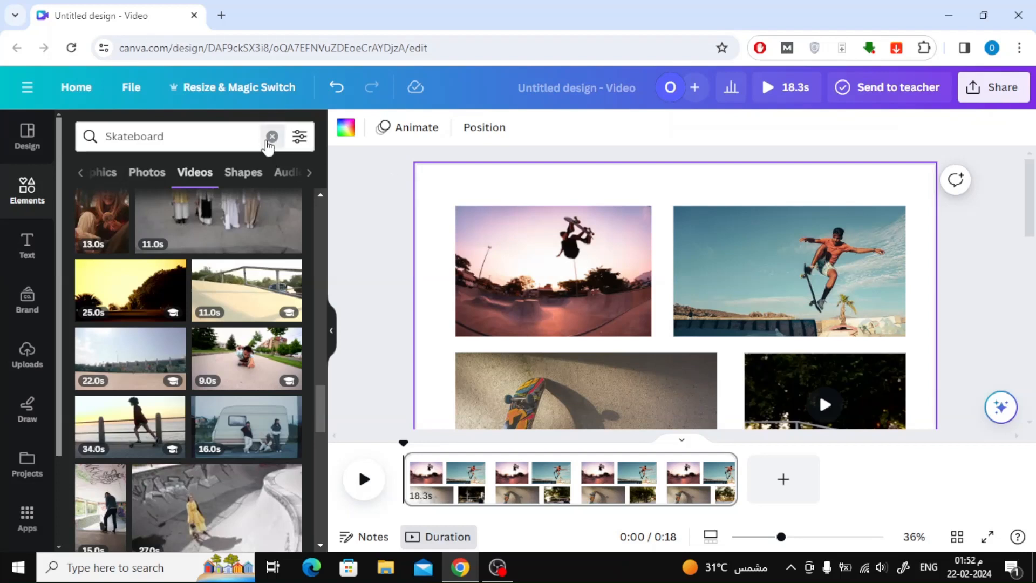
type("a")
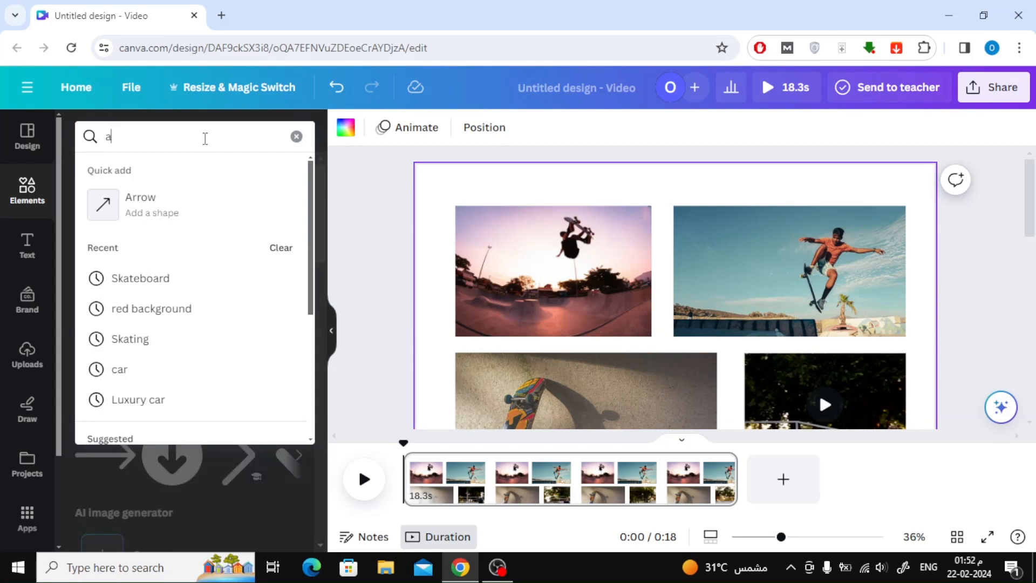
type("bs")
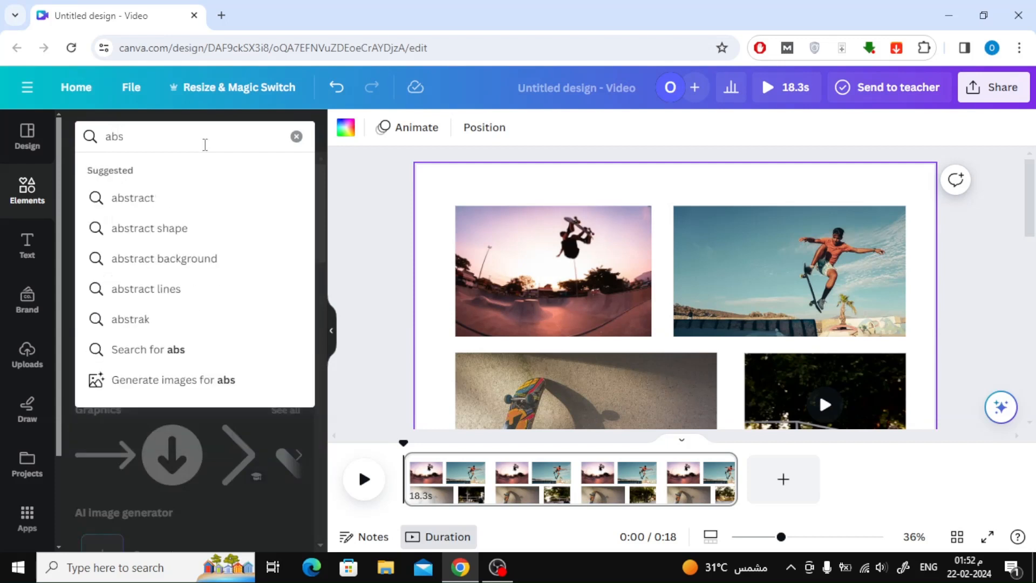
left_click(133, 198)
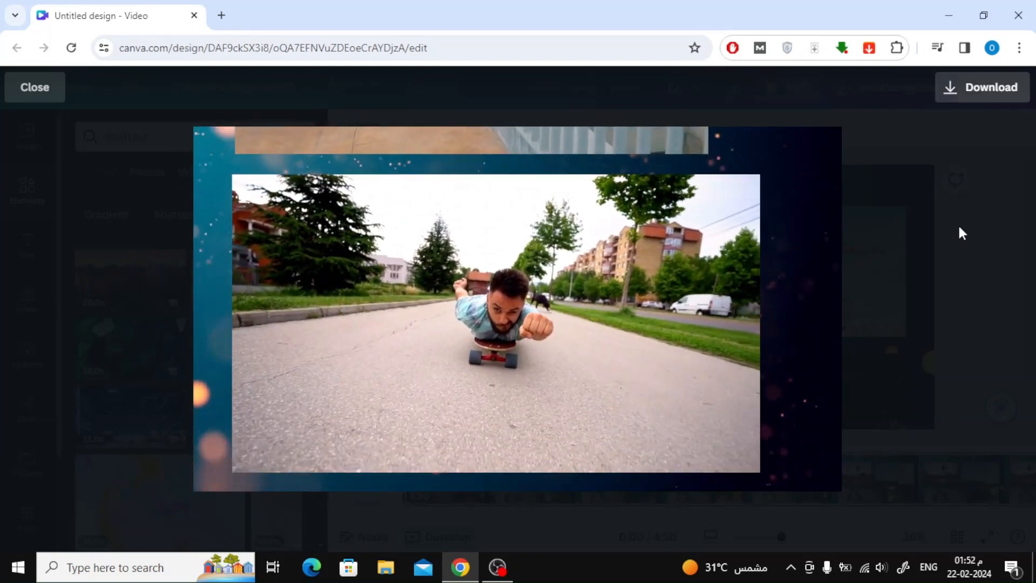
Step: Replace the background with the white abstract video, trim to 10 seconds, and preview playback
left_click(34, 86)
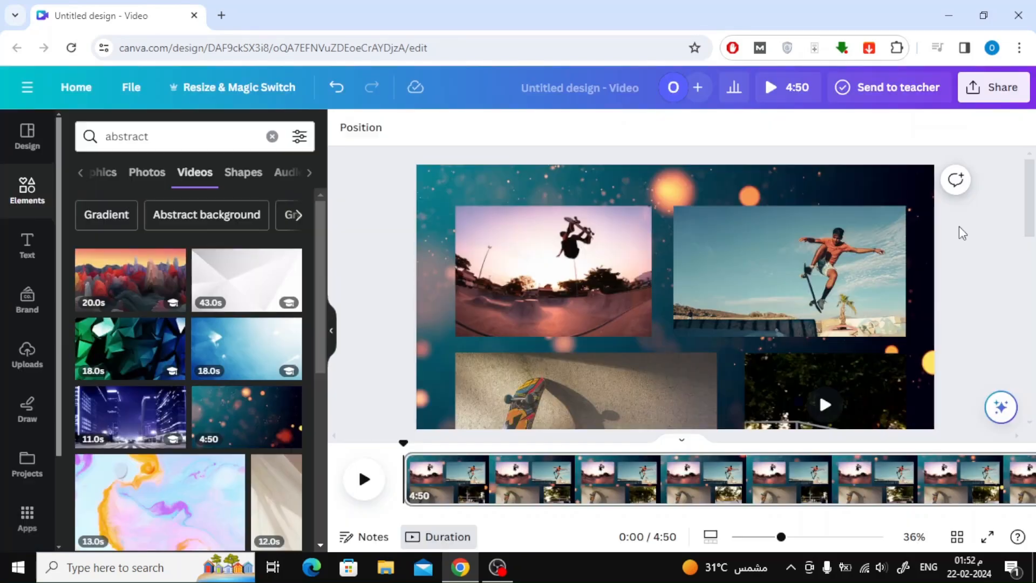
mouse_move(145, 319)
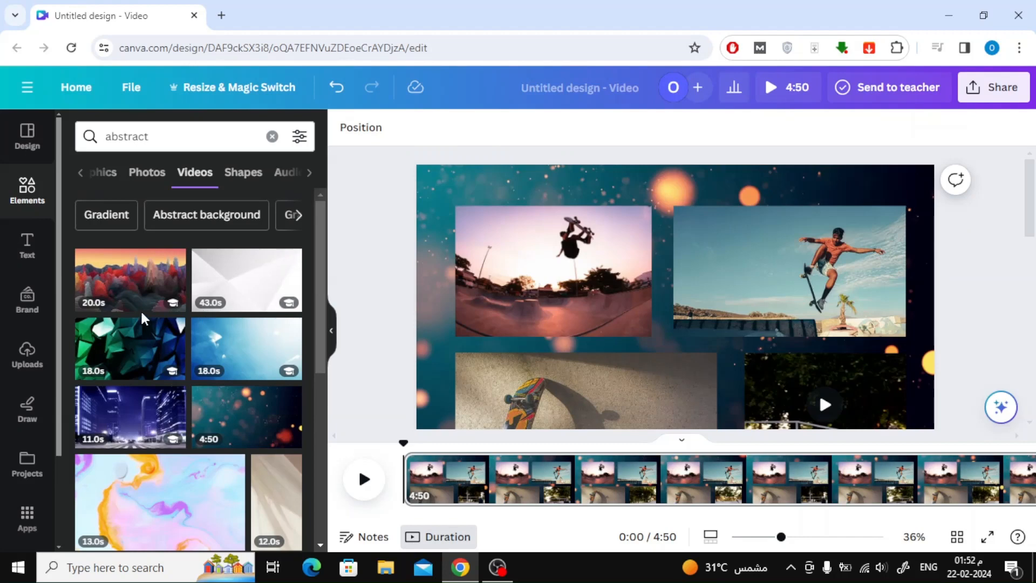
scroll("down", 3)
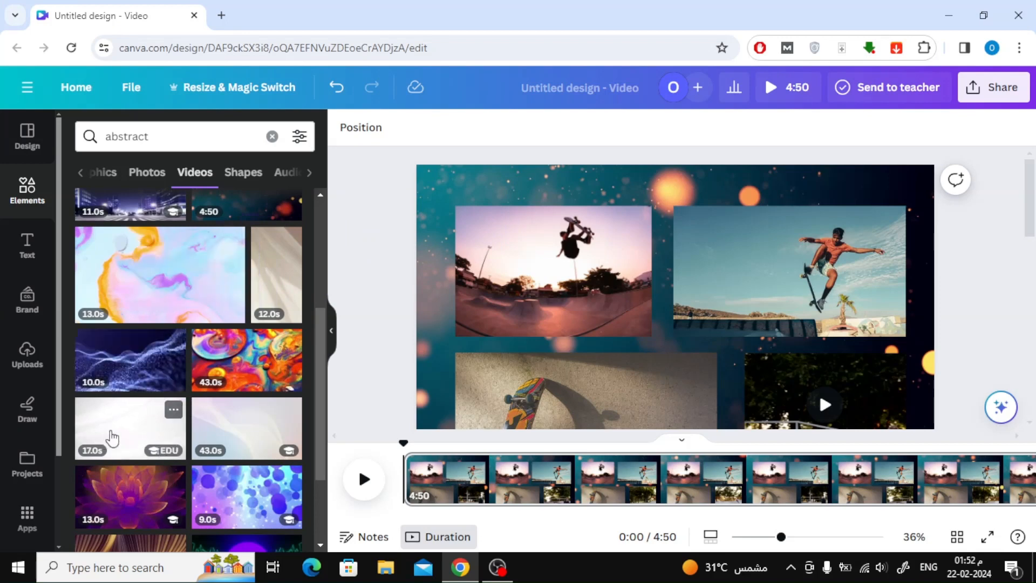
mouse_move(157, 414)
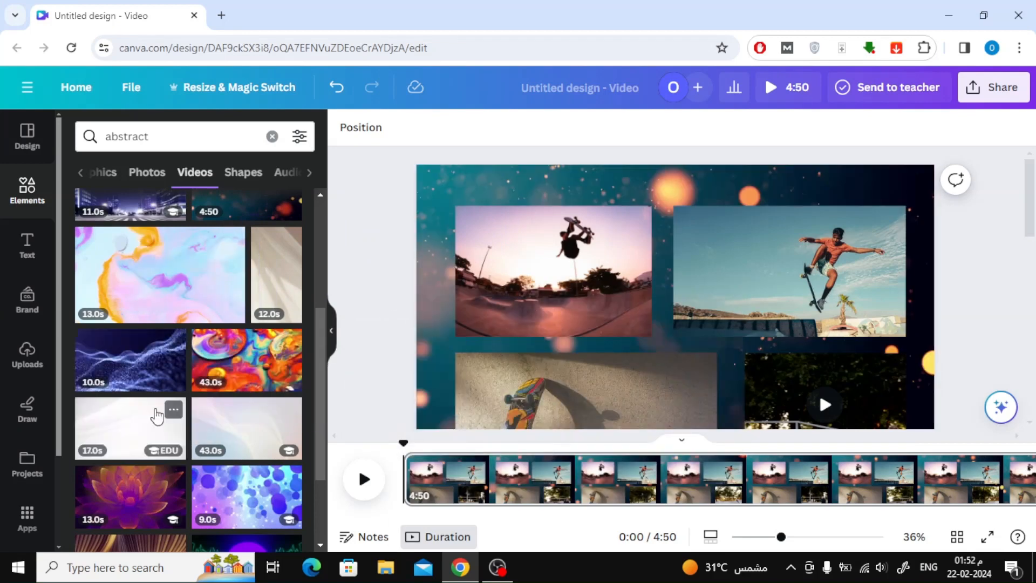
mouse_move(235, 444)
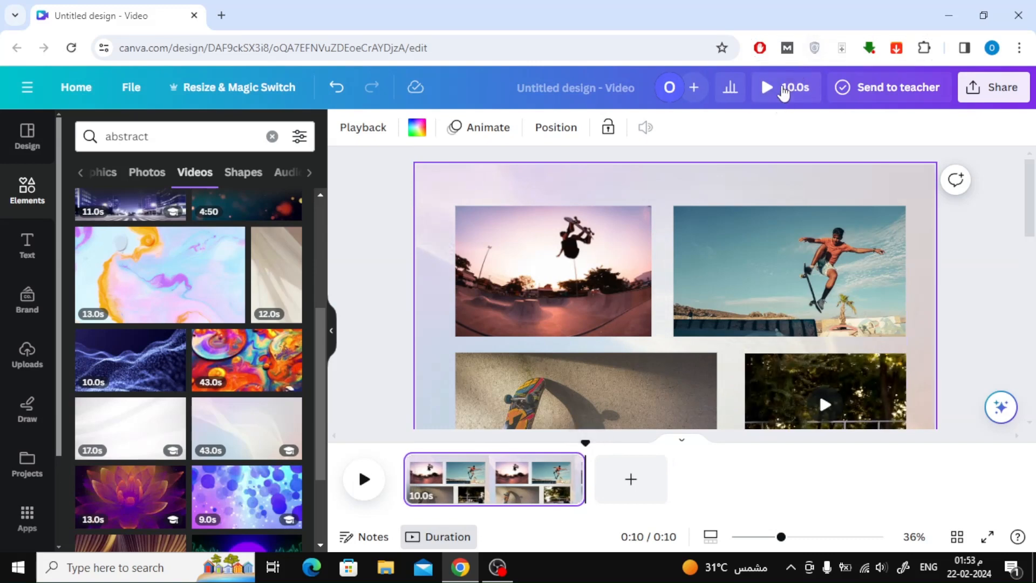
left_click(767, 86)
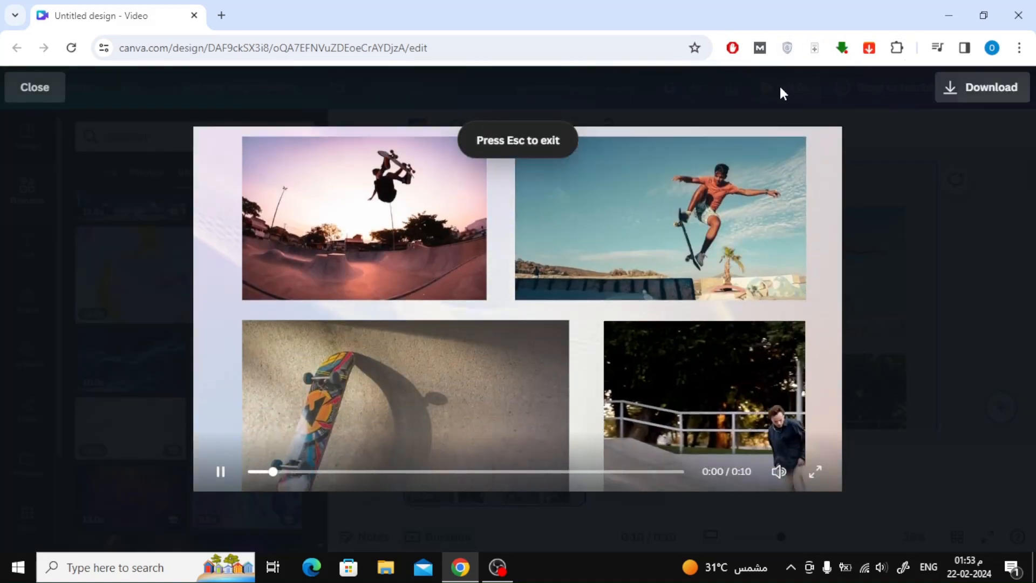